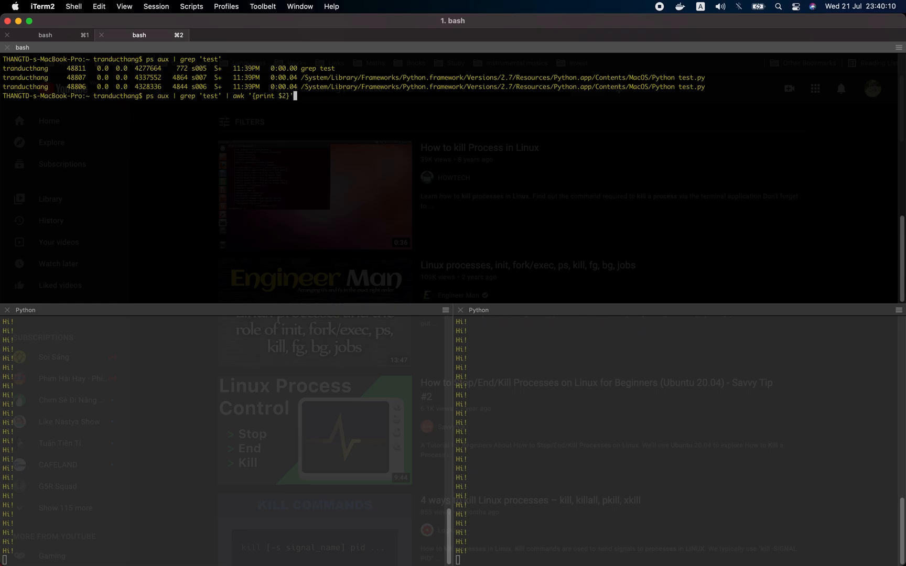
# Step: Run ps aux | grep 'test' | awk '{print $2}' to print PIDs 48811, 48807, 48806
pyautogui.press('Return')
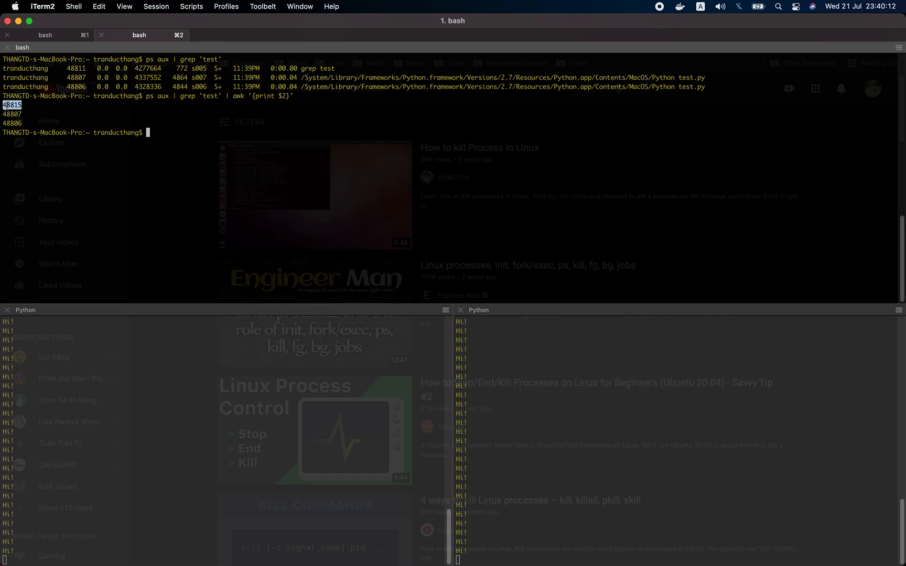